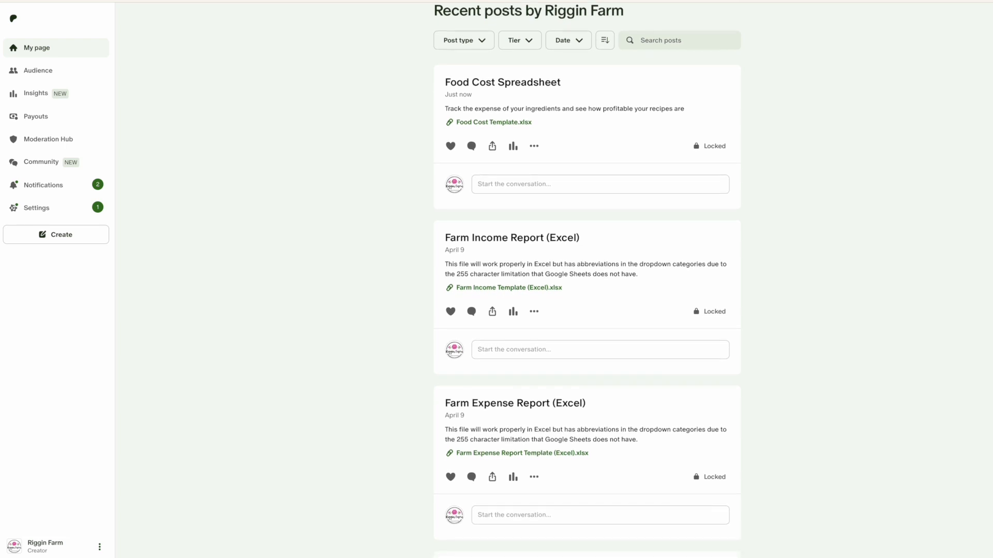
scroll("down", 3)
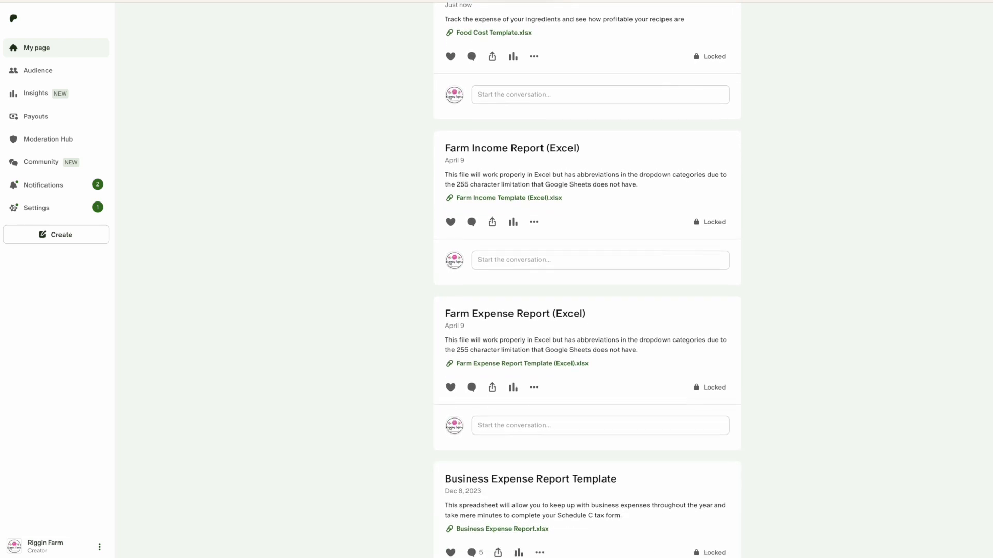
scroll("down", 3)
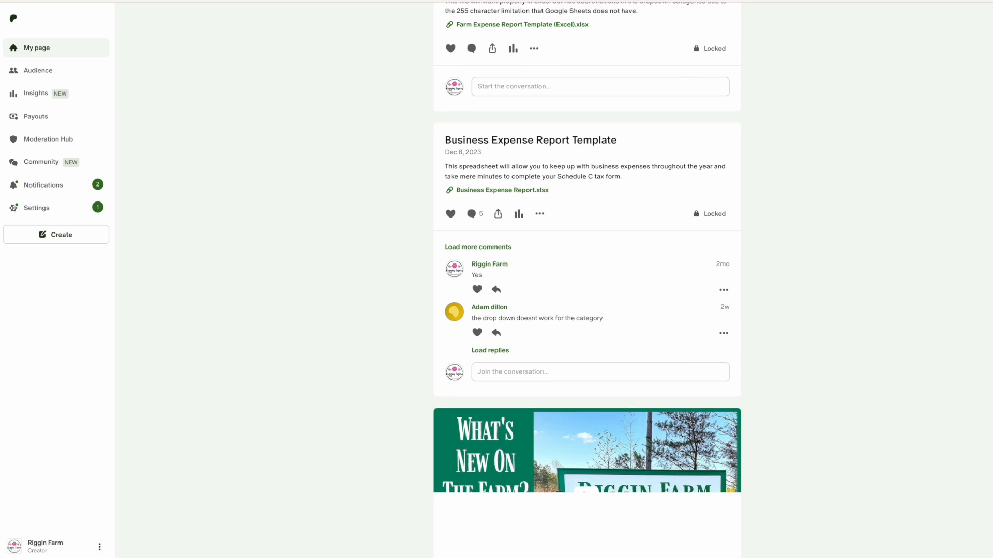
scroll("down", 3)
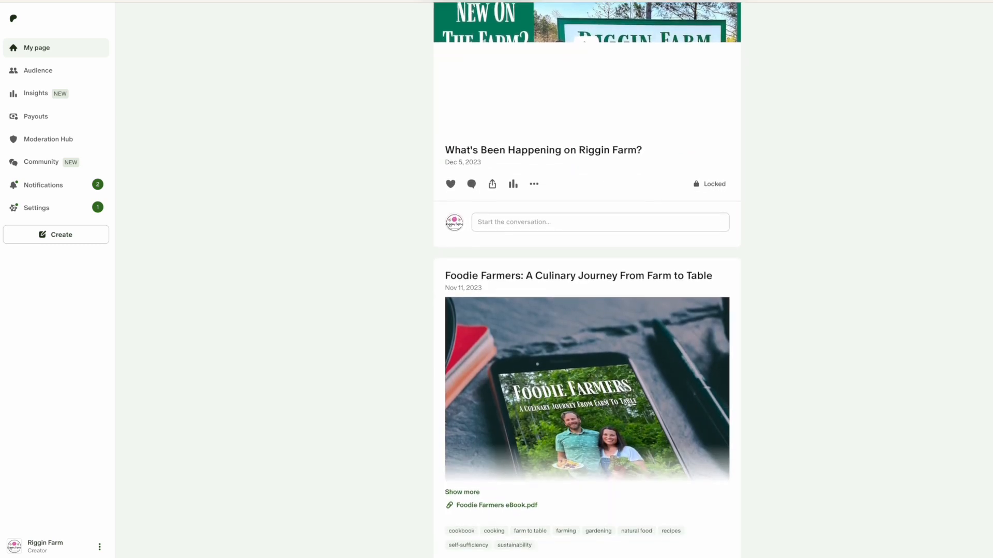
scroll("down", 3)
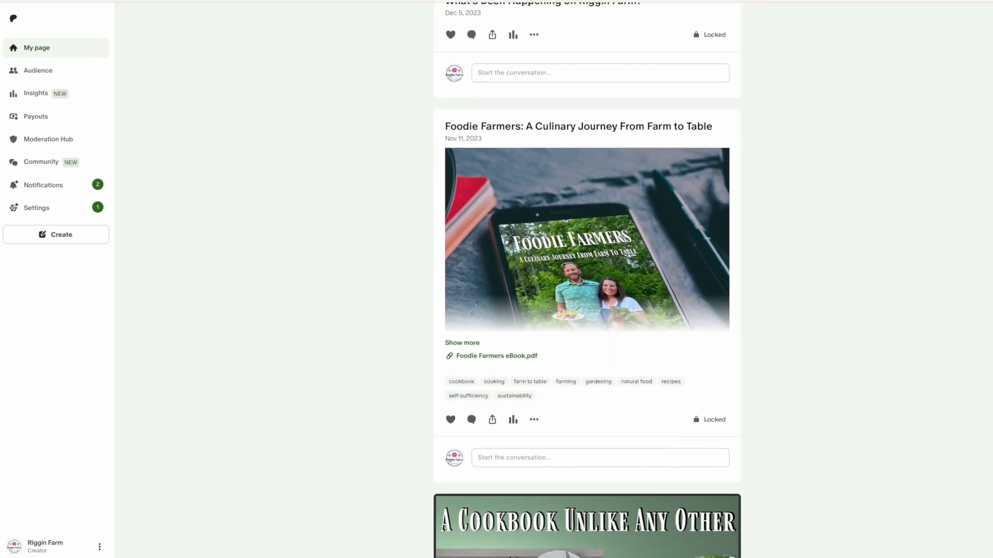
scroll("down", 3)
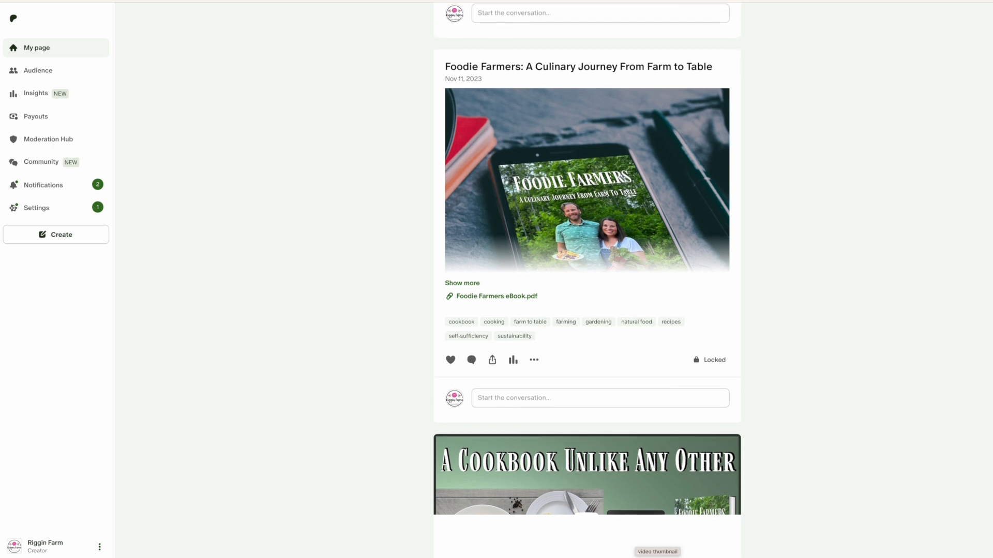
scroll("down", 3)
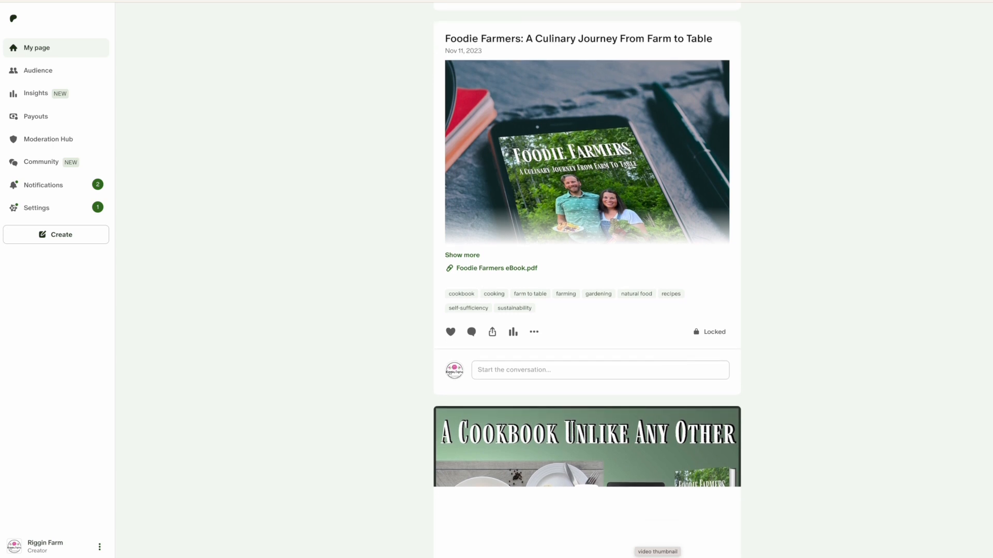